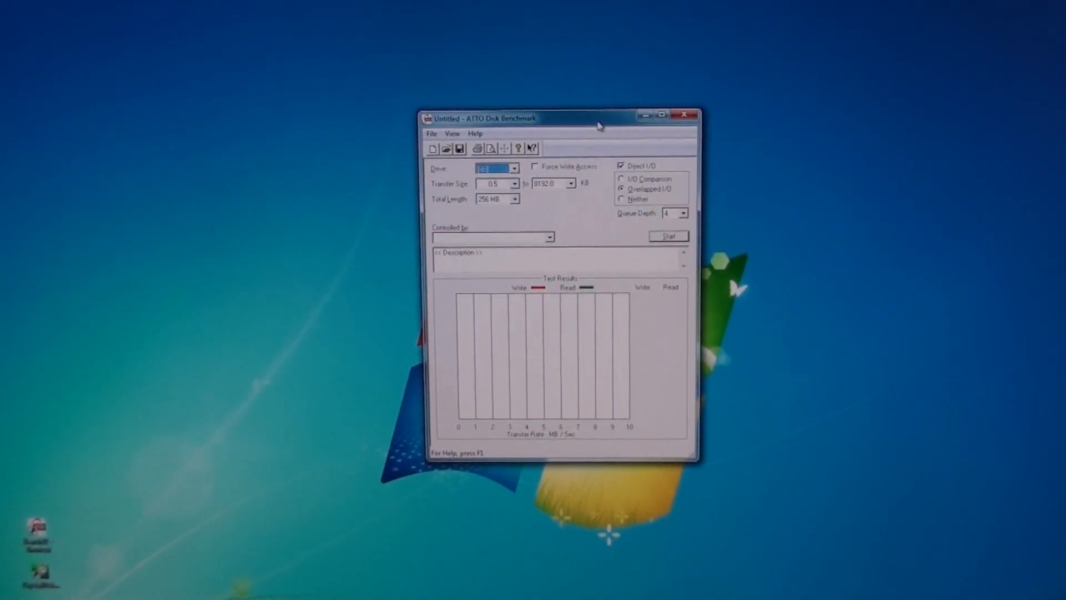
Step: Select drive [-c-] as the target and start the benchmark run with default settings
{"action": "left_click_drag", "start_coordinate": [599, 125], "coordinate": [573, 73]}
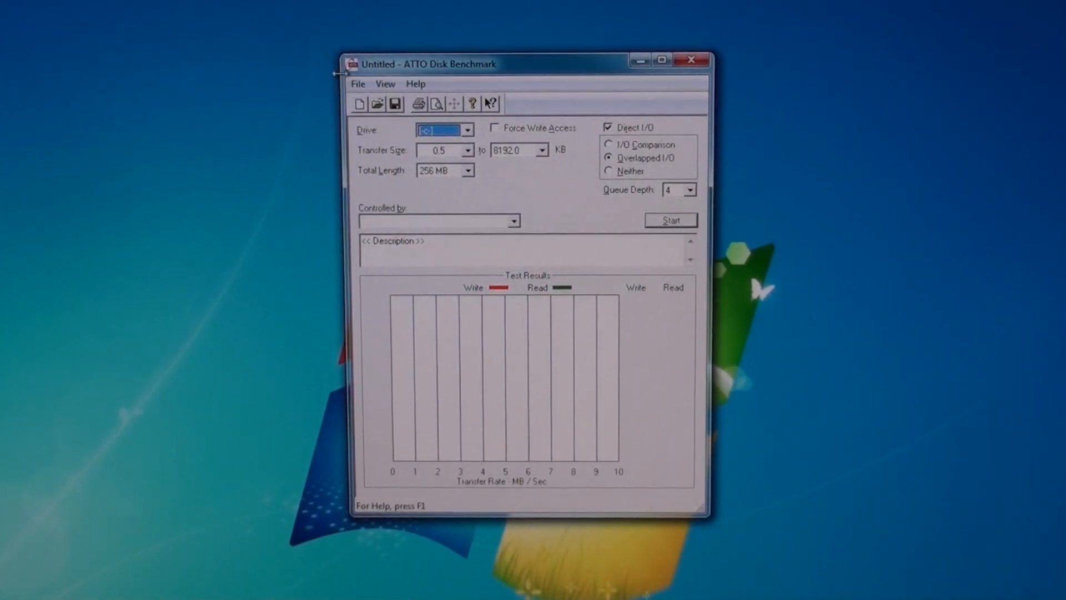
{"action": "left_click", "coordinate": [468, 130]}
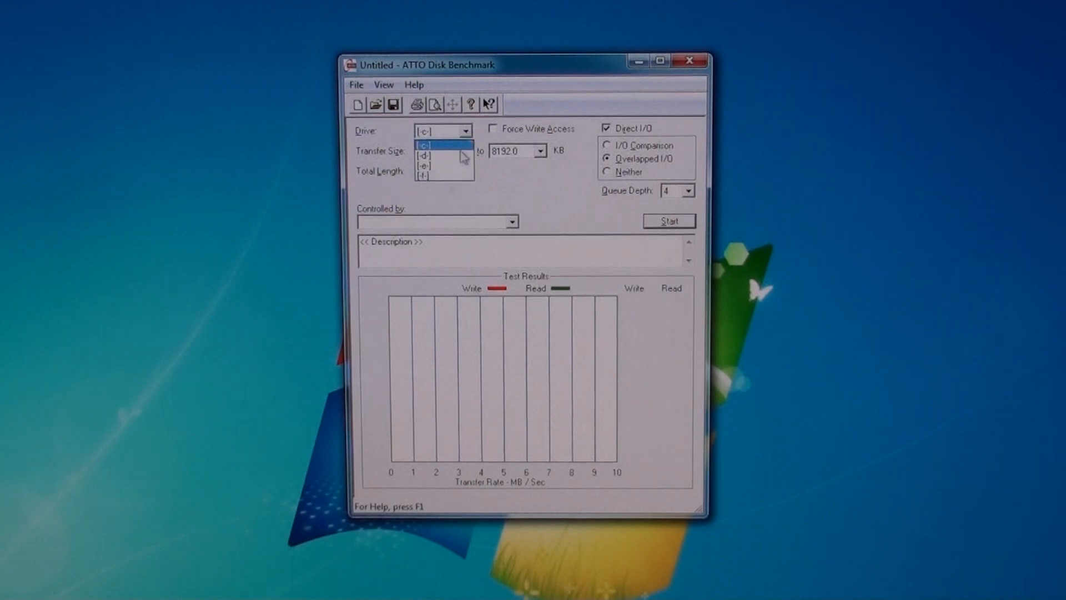
{"action": "left_click", "coordinate": [423, 145]}
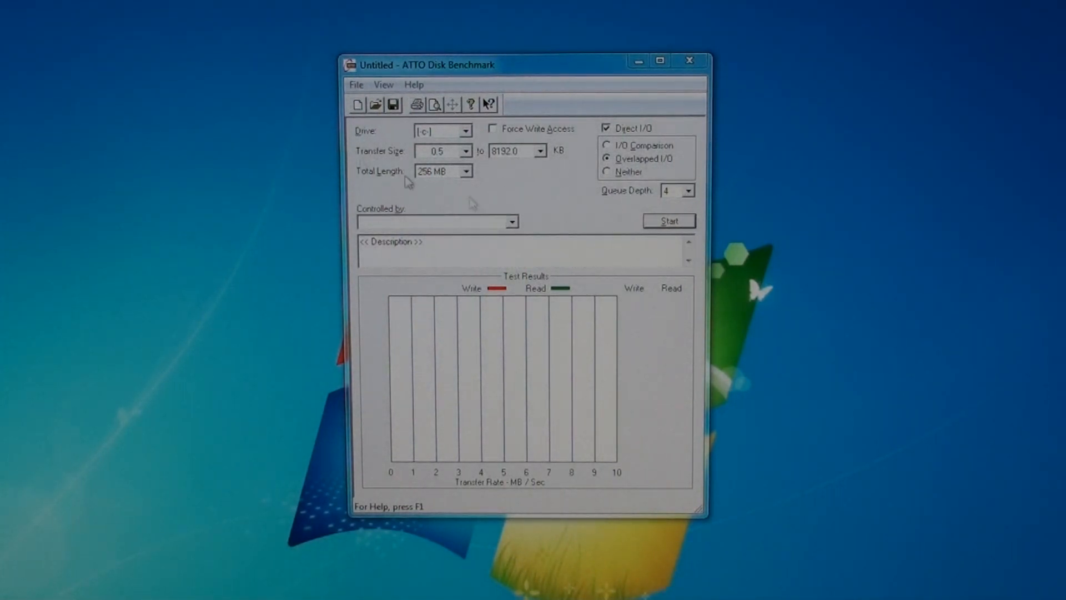
{"action": "left_click", "coordinate": [669, 220]}
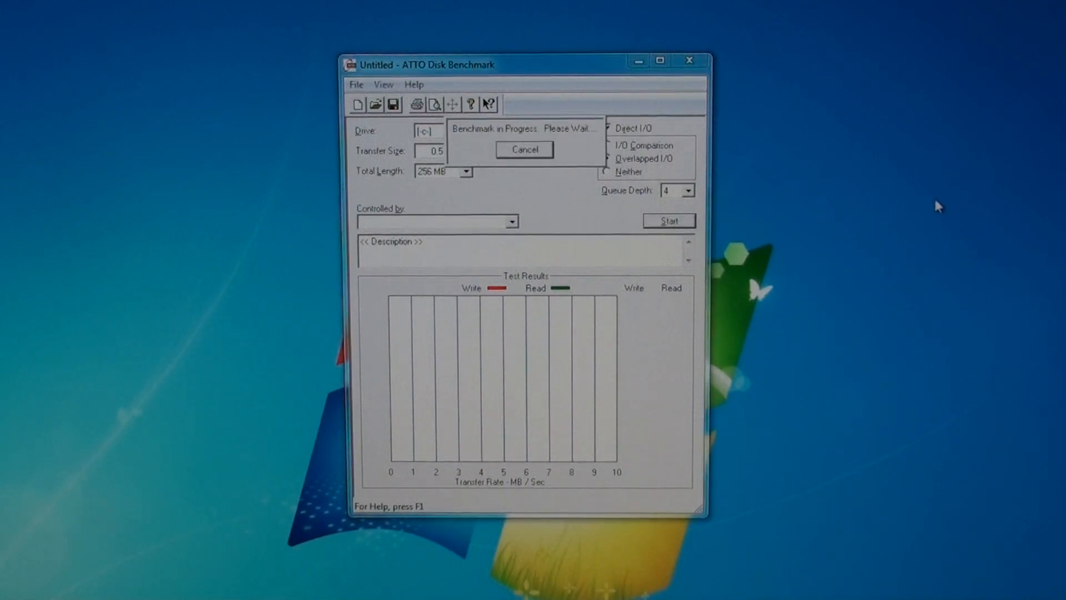